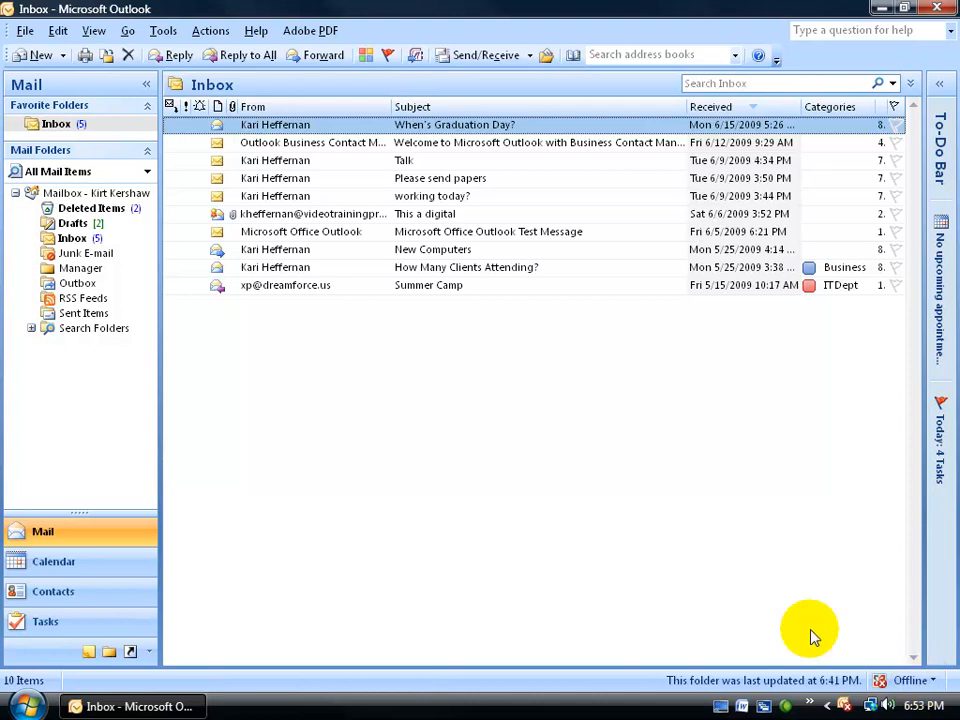
{"action": "mouse_move", "coordinate": [525, 477]}
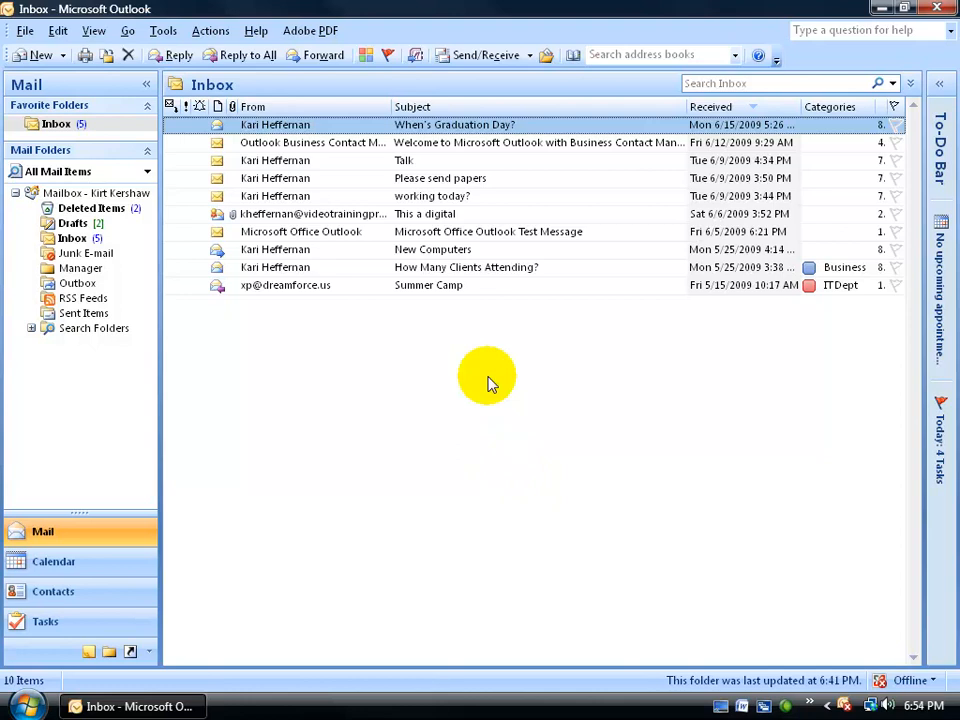
{"action": "mouse_move", "coordinate": [415, 160]}
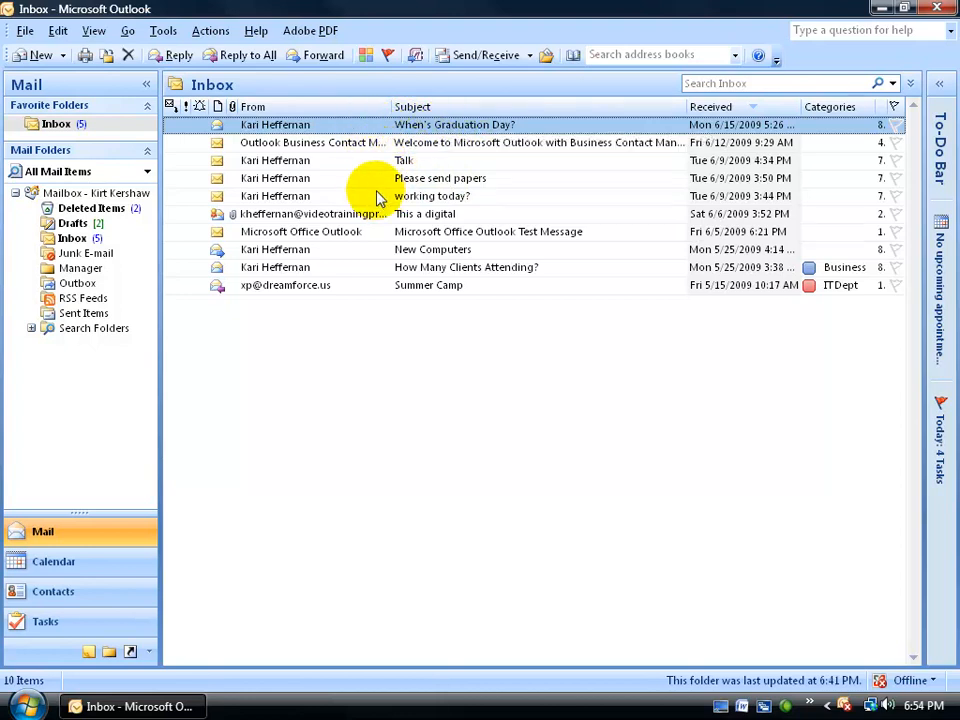
{"action": "mouse_move", "coordinate": [400, 190]}
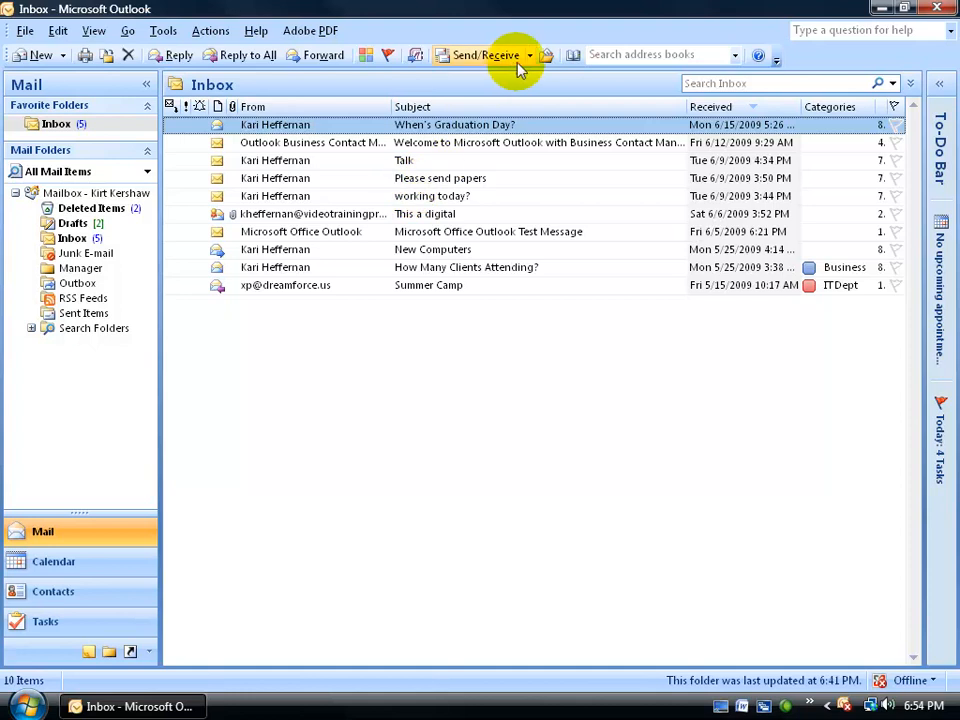
Download Inbox headers twice via Download Headers in This Folder, bringing in two new messages.
{"action": "left_click", "coordinate": [529, 55]}
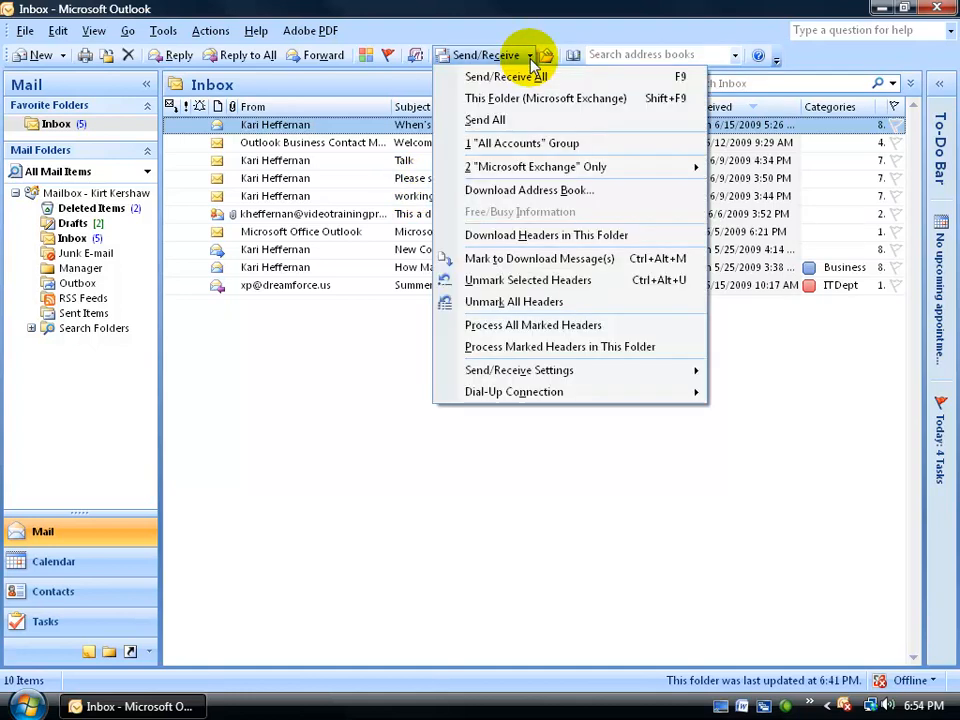
{"action": "mouse_move", "coordinate": [528, 235]}
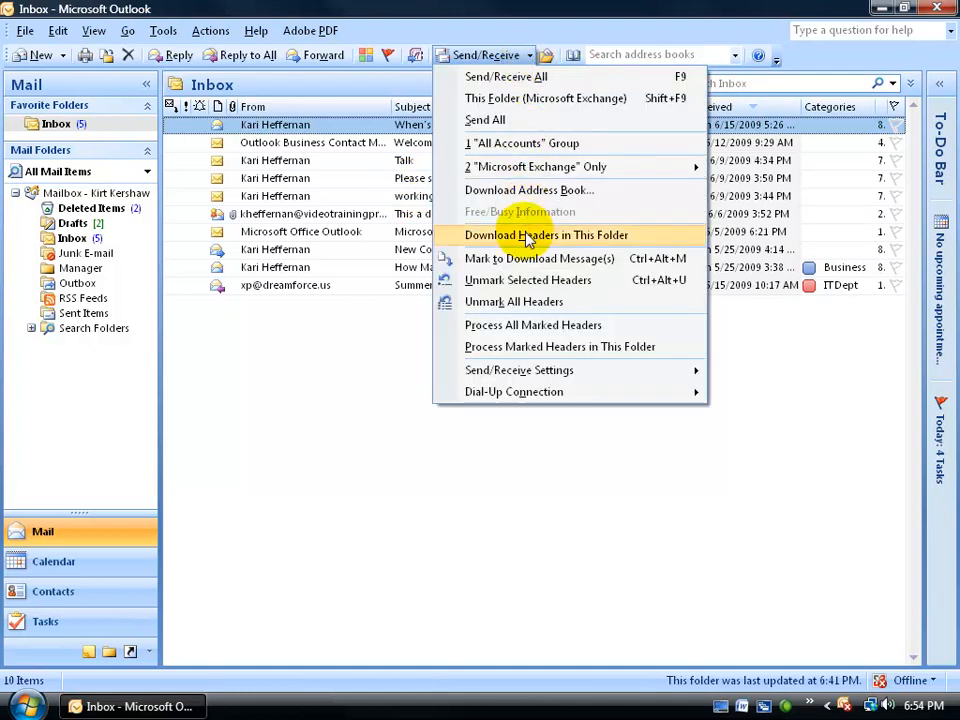
{"action": "left_click", "coordinate": [546, 234]}
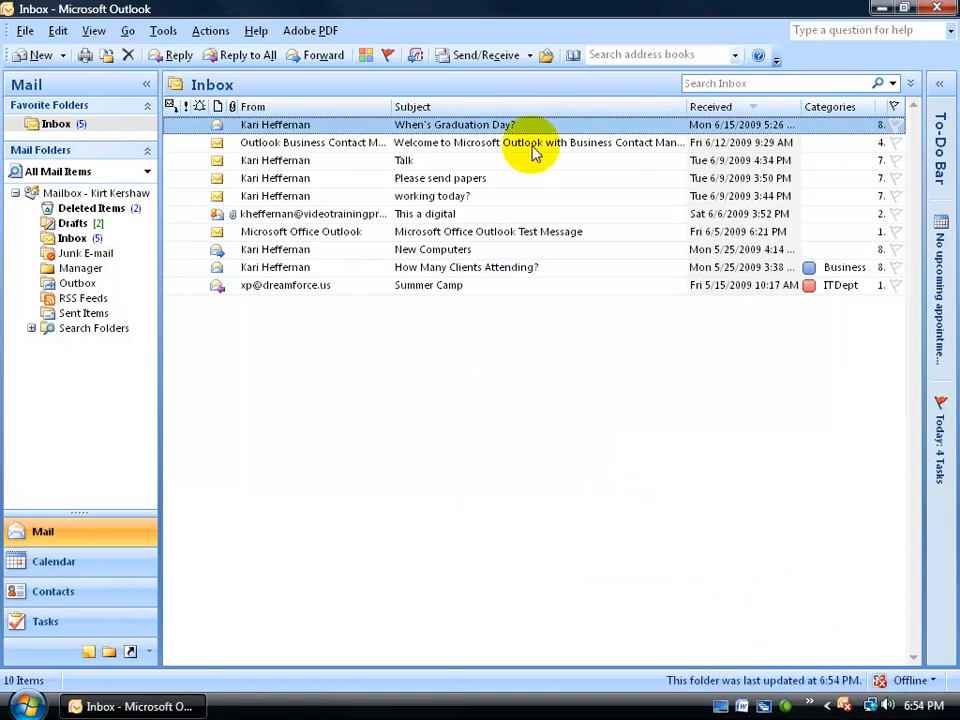
{"action": "left_click", "coordinate": [487, 55]}
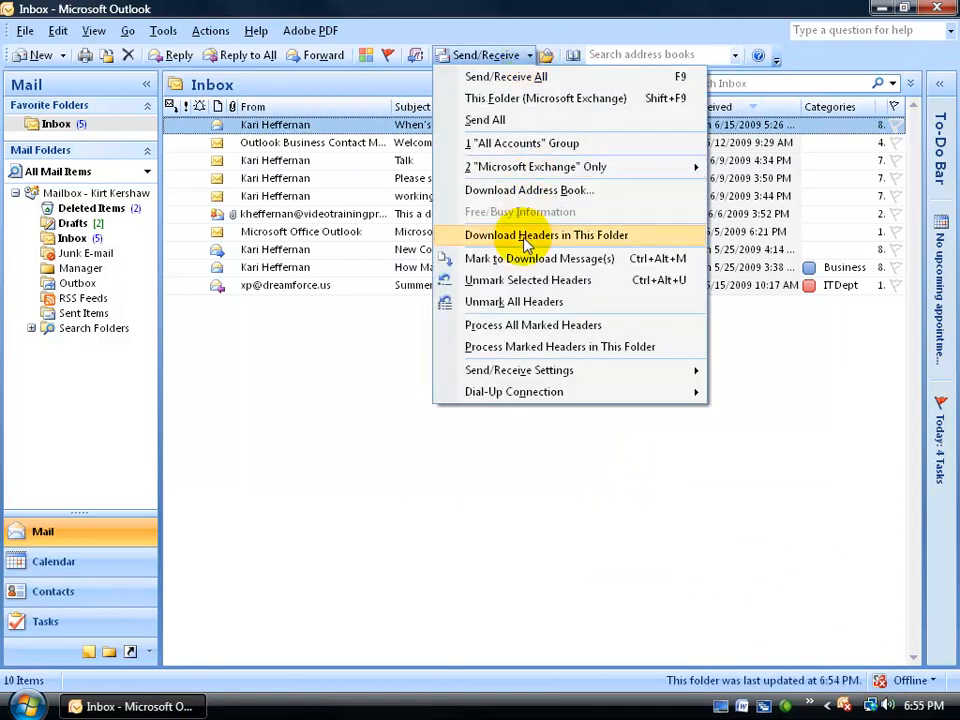
{"action": "left_click", "coordinate": [547, 234]}
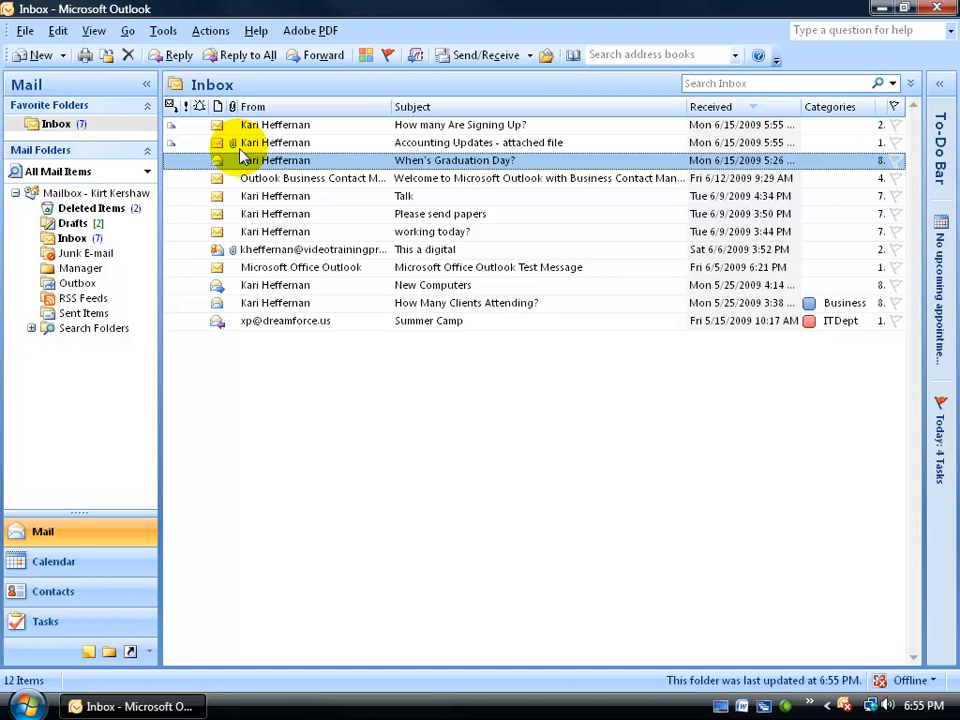
{"action": "mouse_move", "coordinate": [245, 155]}
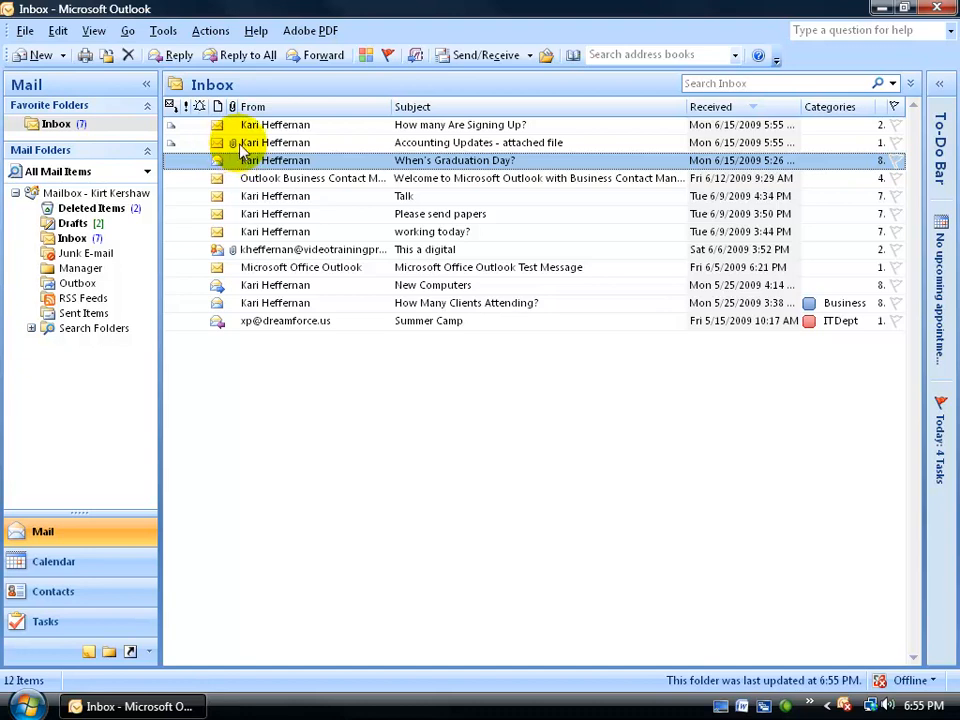
{"action": "mouse_move", "coordinate": [288, 128]}
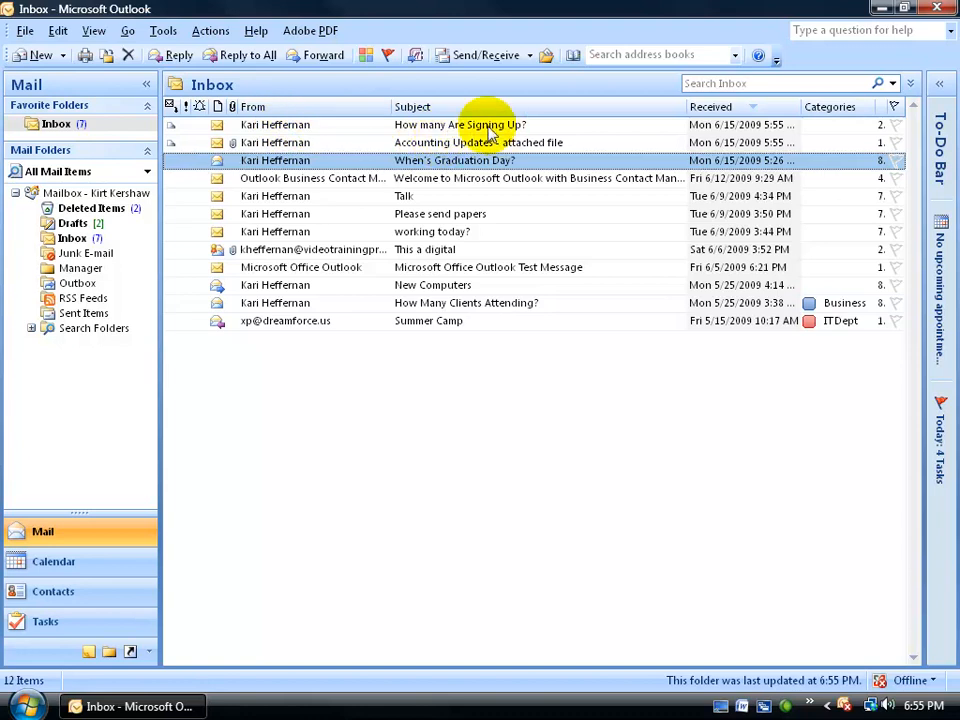
{"action": "mouse_move", "coordinate": [305, 130]}
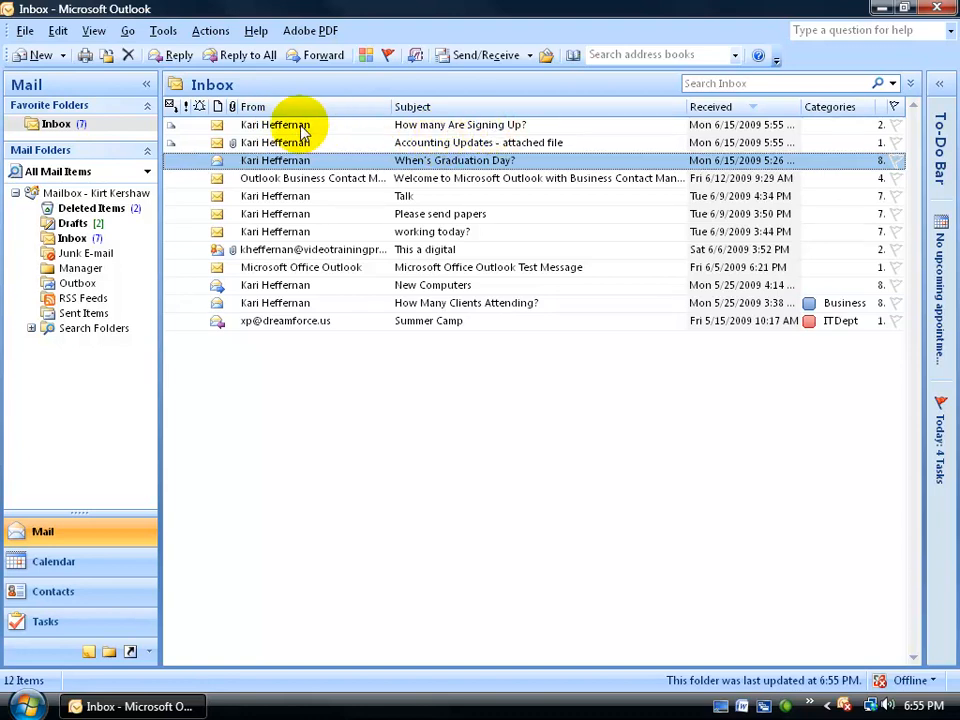
Right-click the 'How many Are Signing Up?' header to mark it for download.
{"action": "right_click", "coordinate": [300, 124]}
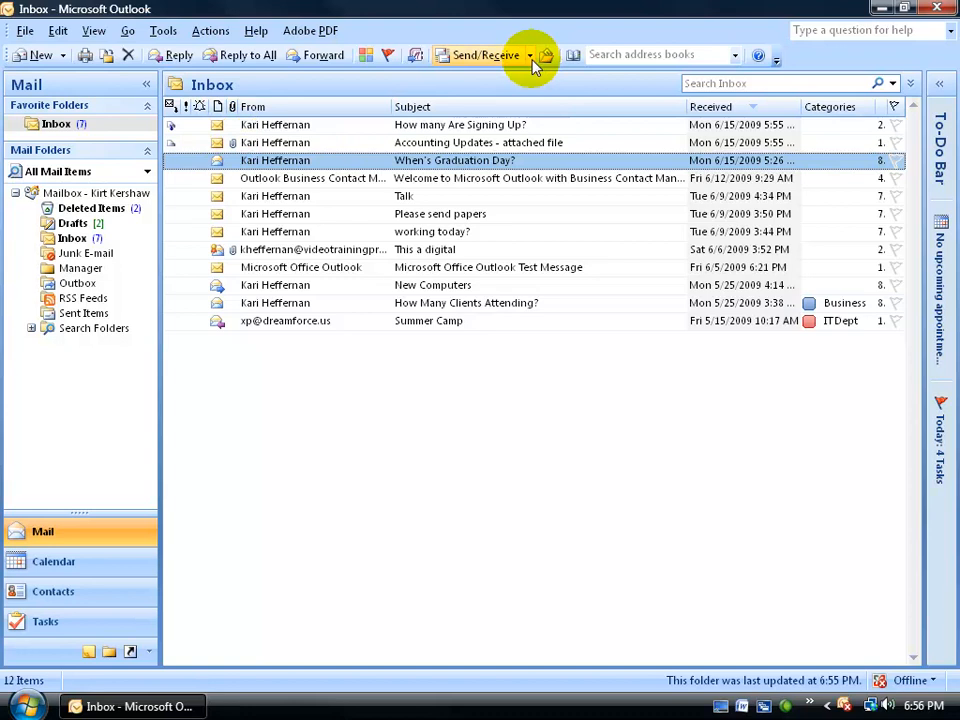
Process the marked header to download 'How many Are Signing Up?', then close the message.
{"action": "left_click", "coordinate": [530, 55]}
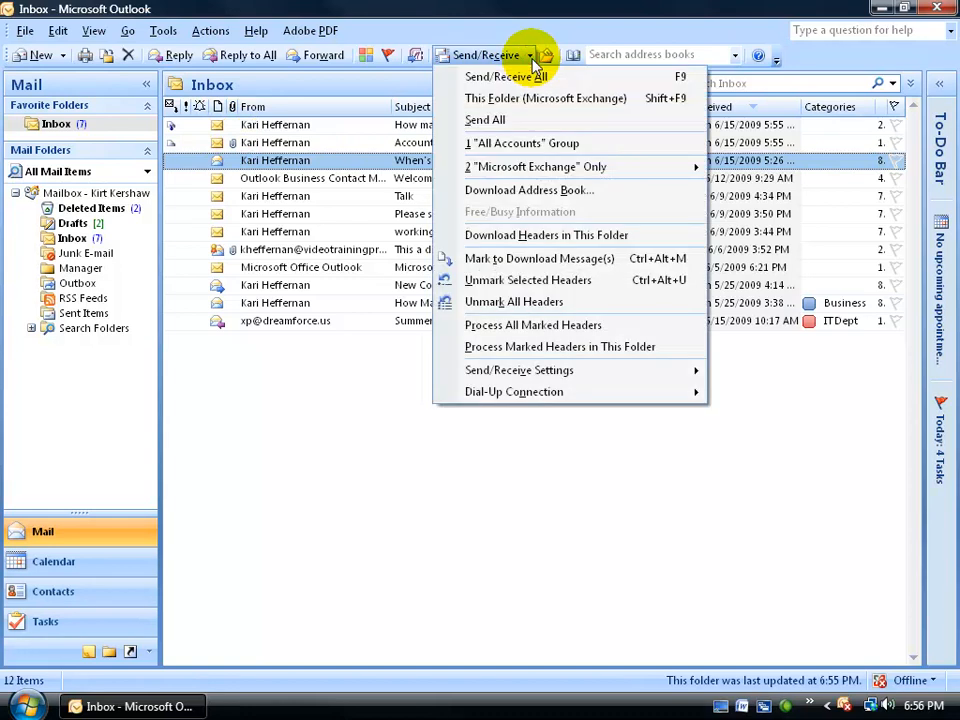
{"action": "mouse_move", "coordinate": [570, 346]}
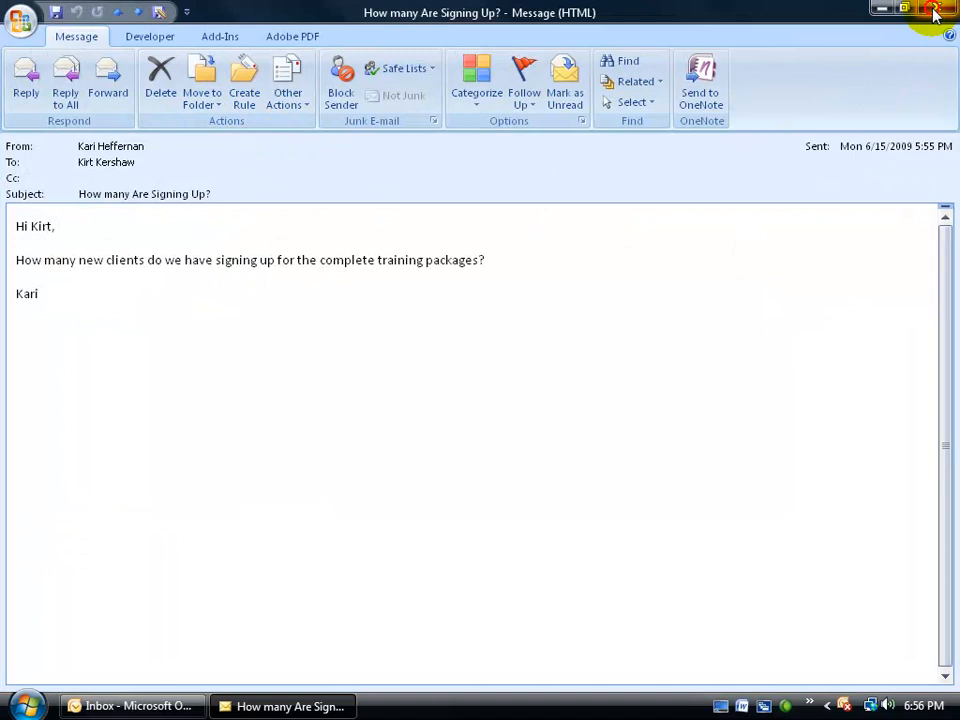
{"action": "left_click", "coordinate": [905, 9]}
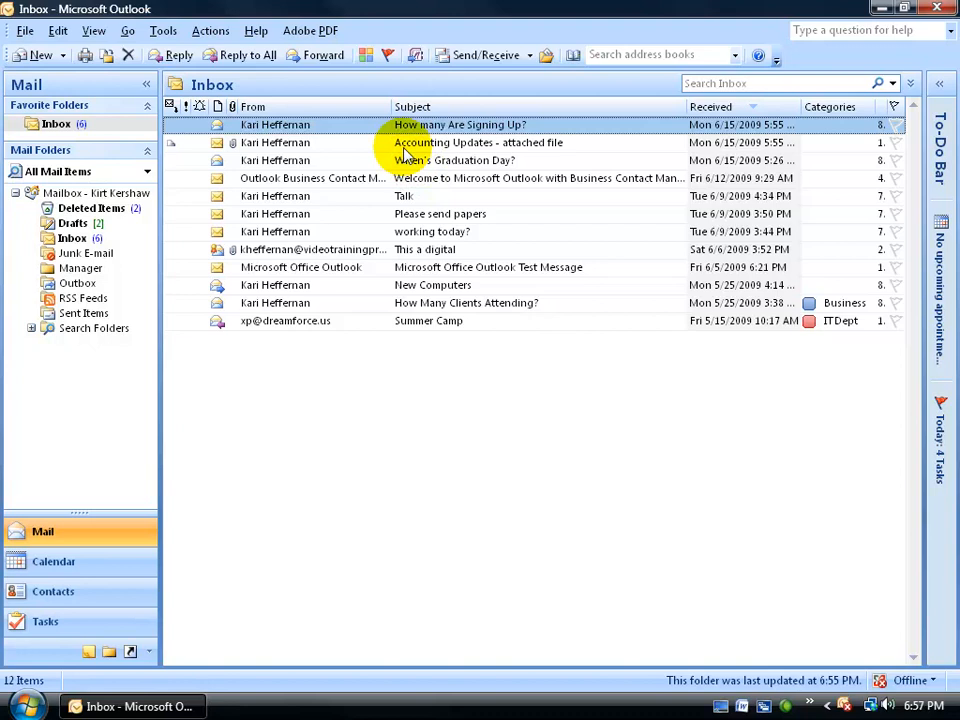
{"action": "mouse_move", "coordinate": [425, 150]}
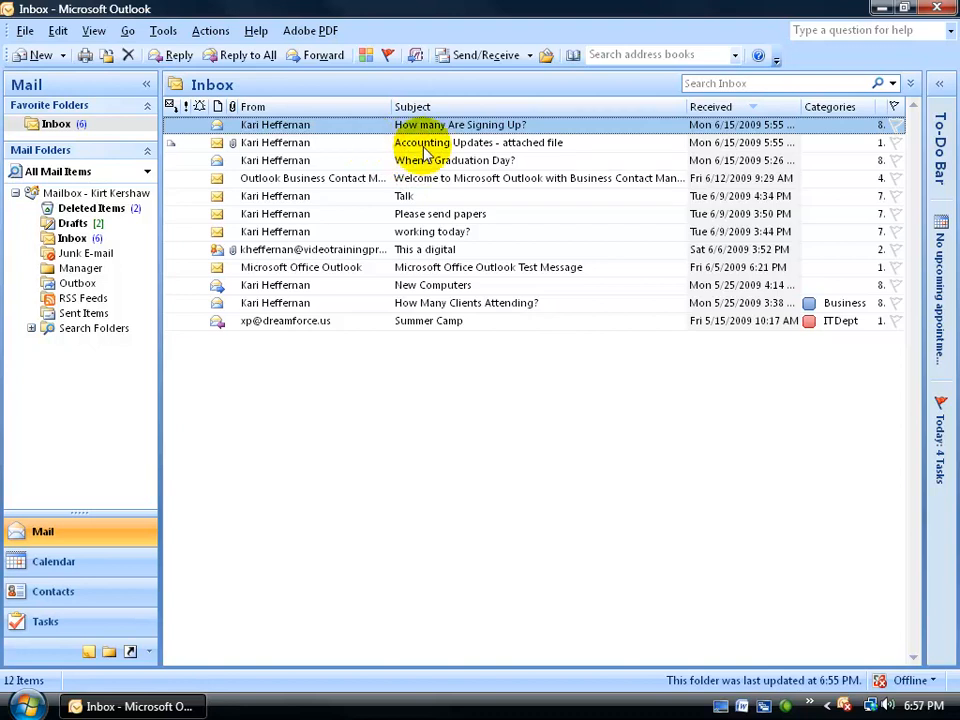
Turn off Work Offline and run Send/Receive to sync all folders with Exchange.
{"action": "left_click", "coordinate": [917, 680]}
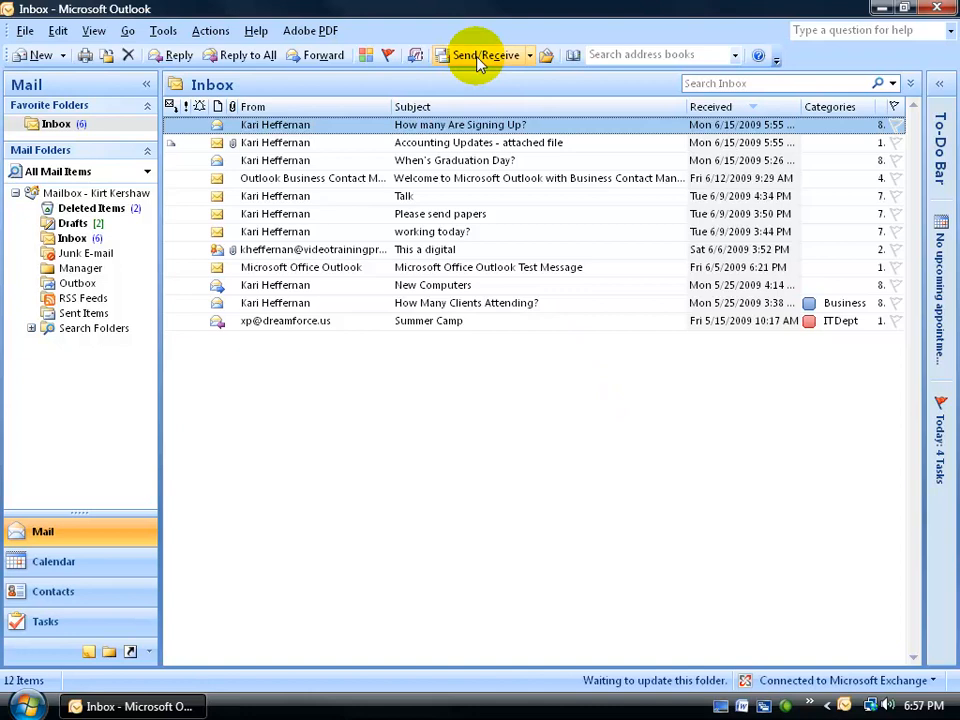
{"action": "left_click", "coordinate": [485, 55]}
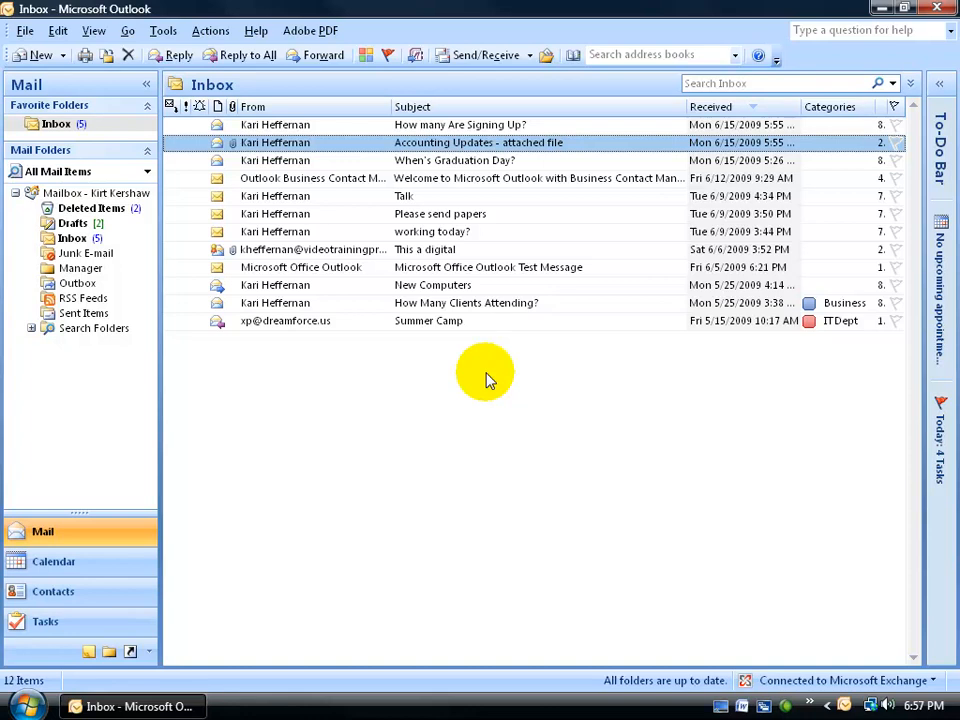
{"action": "mouse_move", "coordinate": [487, 55]}
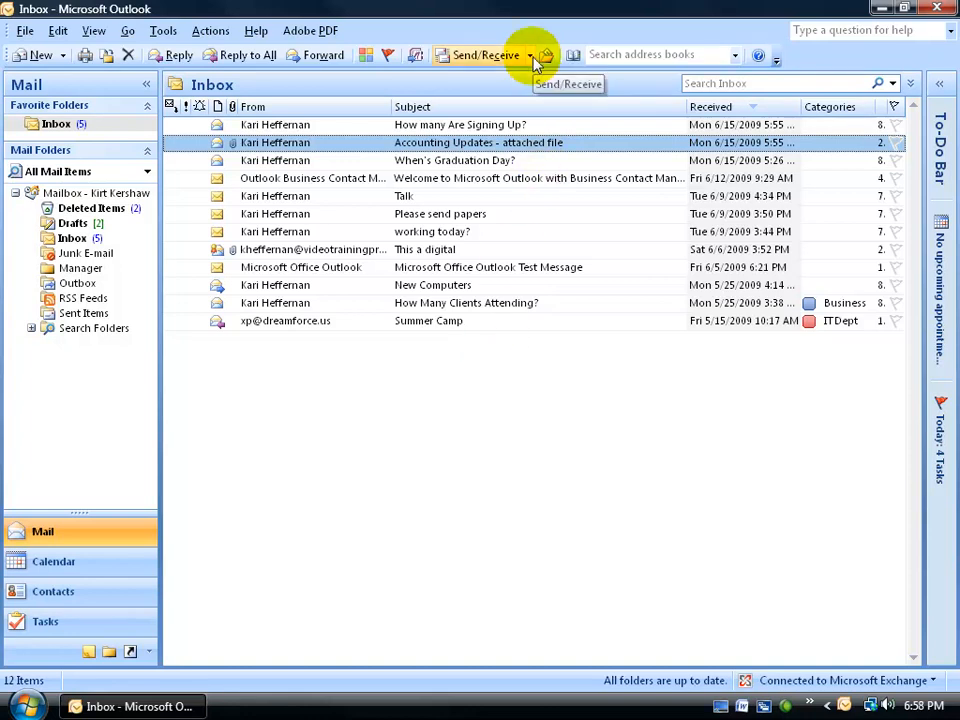
Download the offline address book with Full Details, changes since last send/receive only.
{"action": "left_click", "coordinate": [531, 55]}
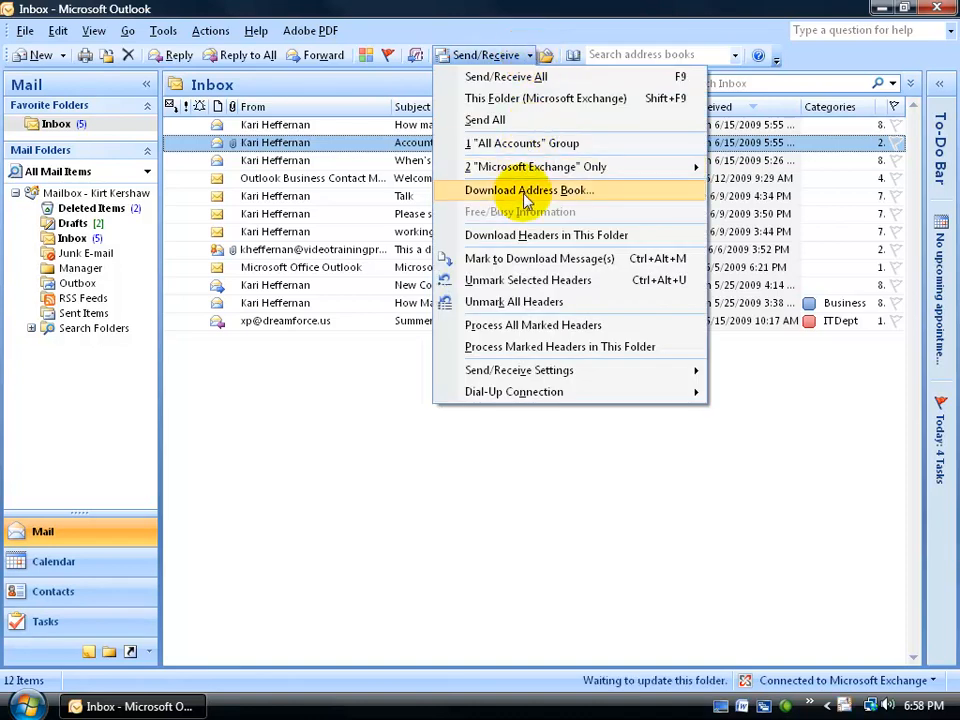
{"action": "left_click", "coordinate": [528, 190]}
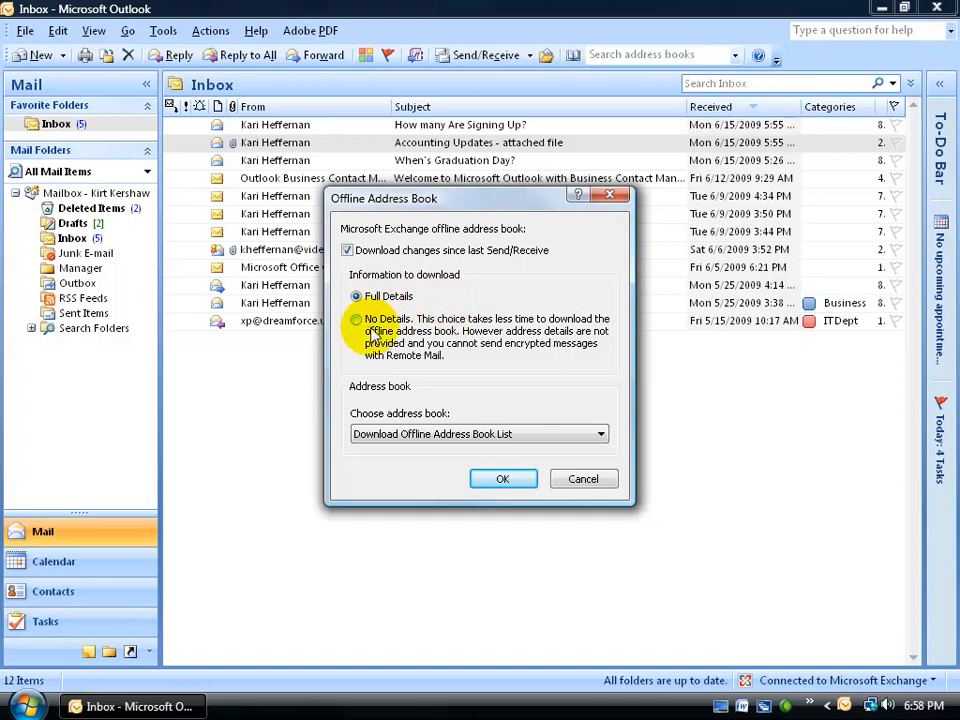
{"action": "left_click", "coordinate": [503, 478]}
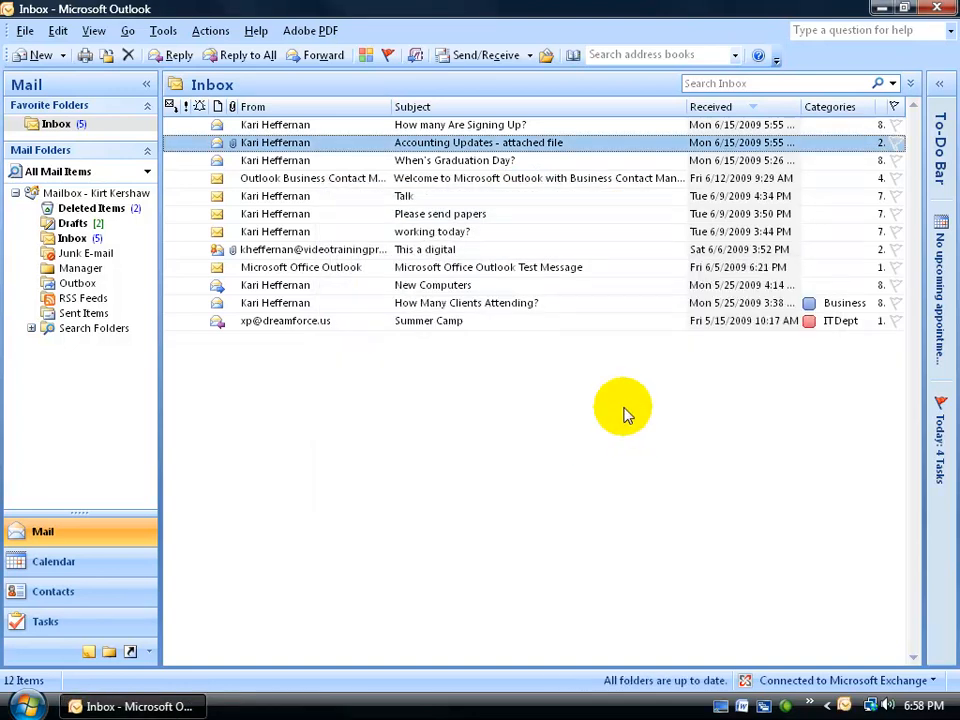
{"action": "mouse_move", "coordinate": [573, 55]}
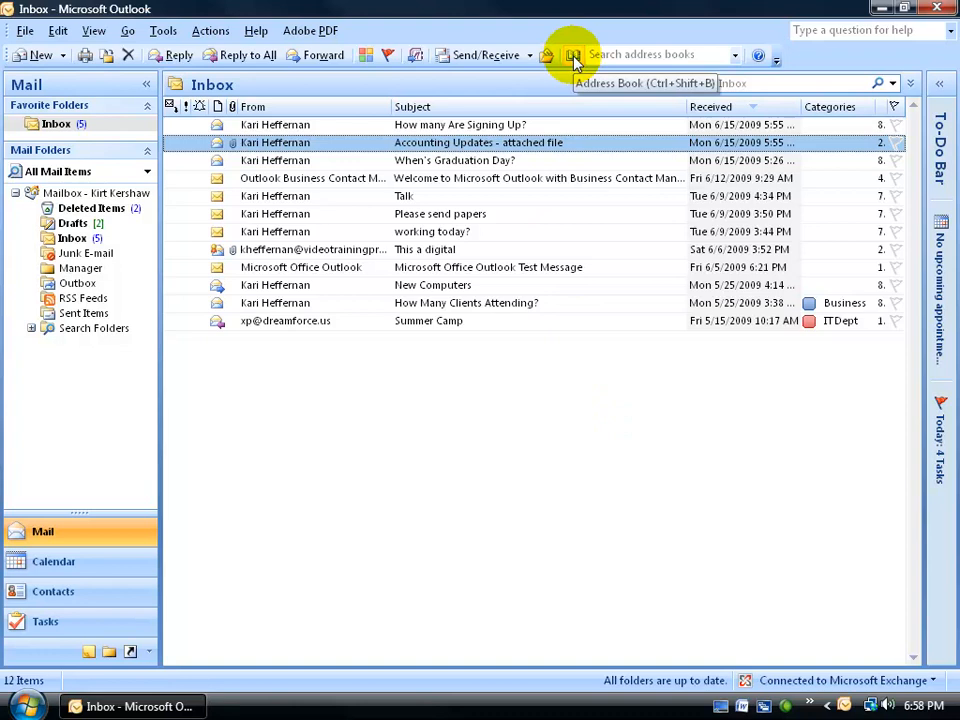
{"action": "mouse_move", "coordinate": [605, 405]}
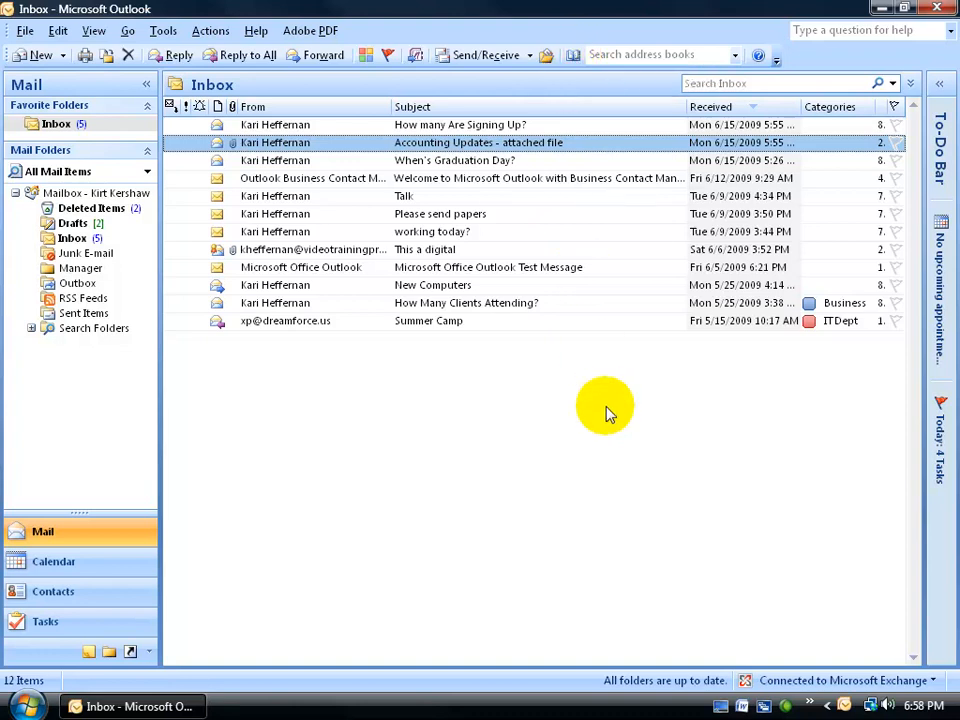